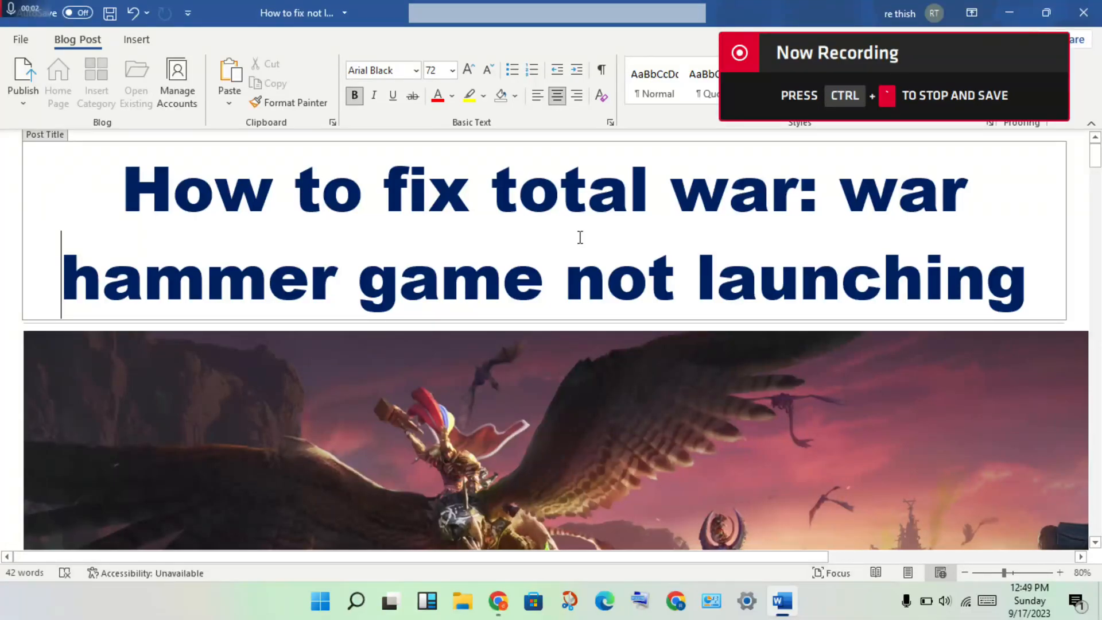
mouse_move(769, 211)
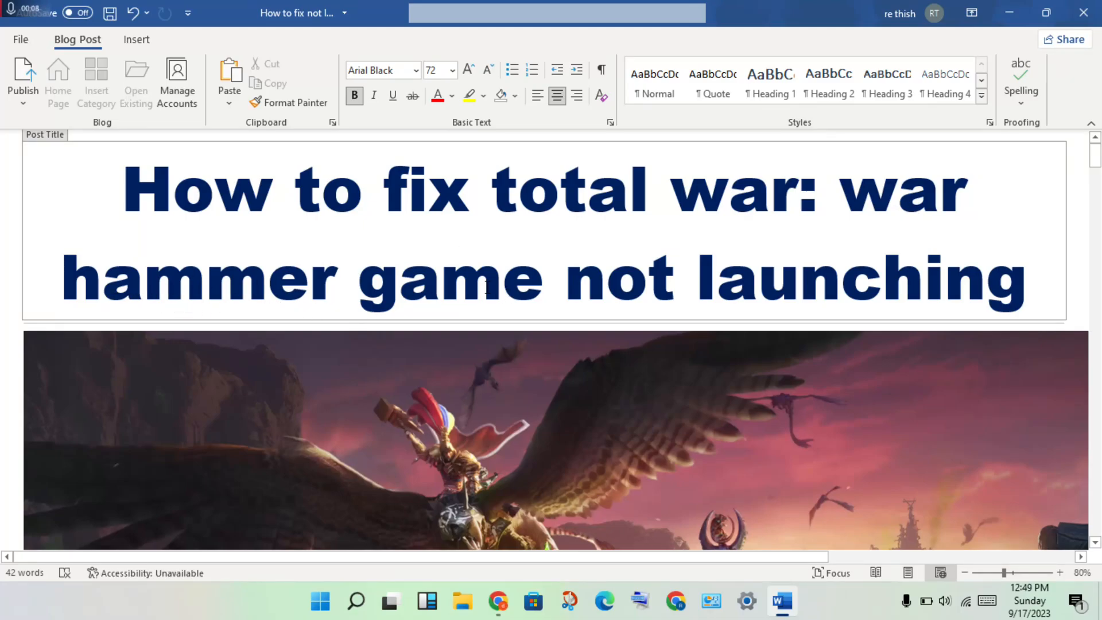
Step: Scroll past the title and banner image to the Solution heading and first two fixes
scroll("down", 3)
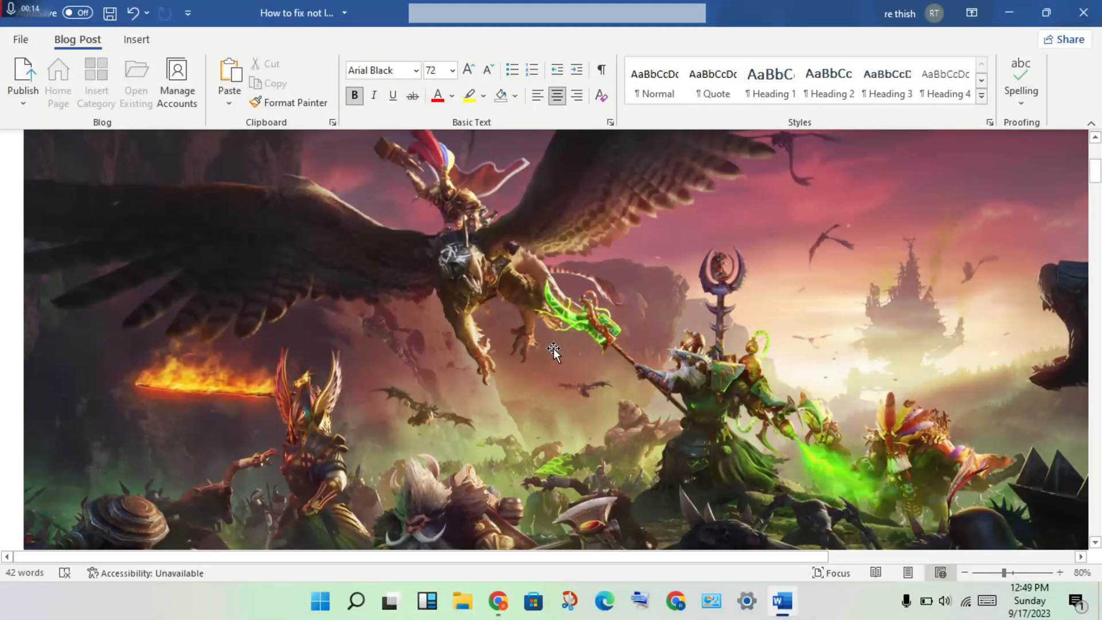
scroll("down", 3)
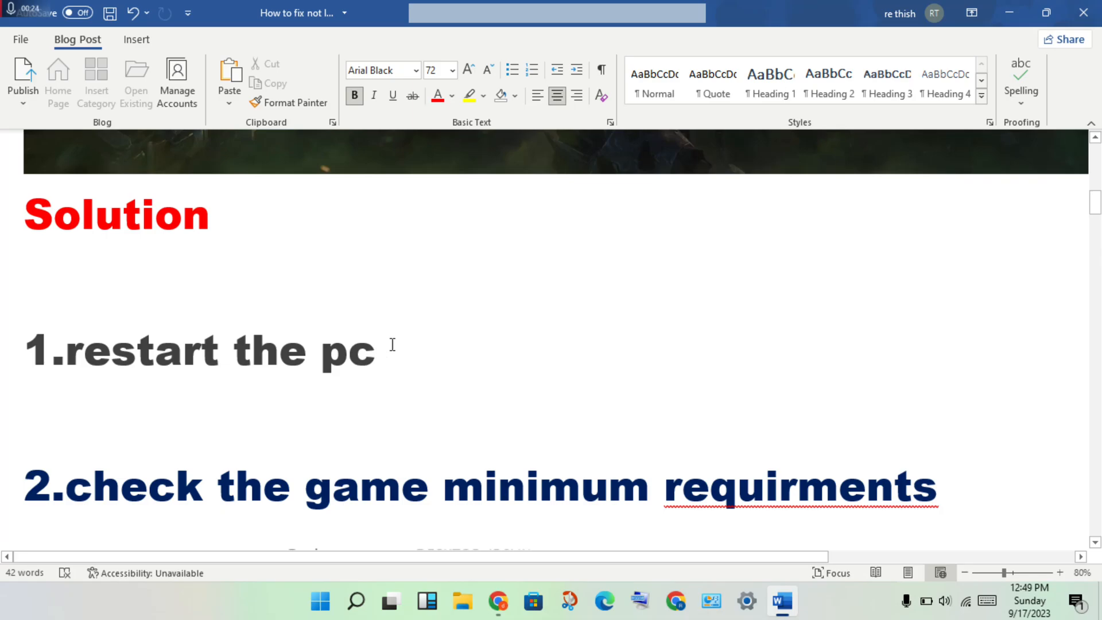
Step: Scroll through fix 2 to show the system specifications screenshot and the start of fix 3
scroll("down", 3)
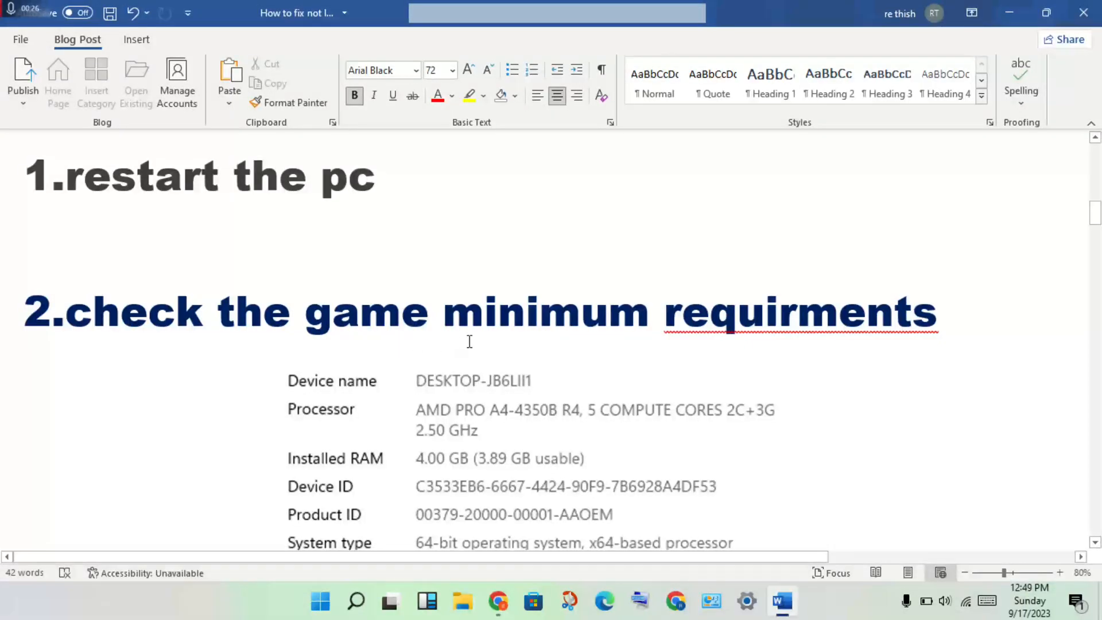
mouse_move(819, 349)
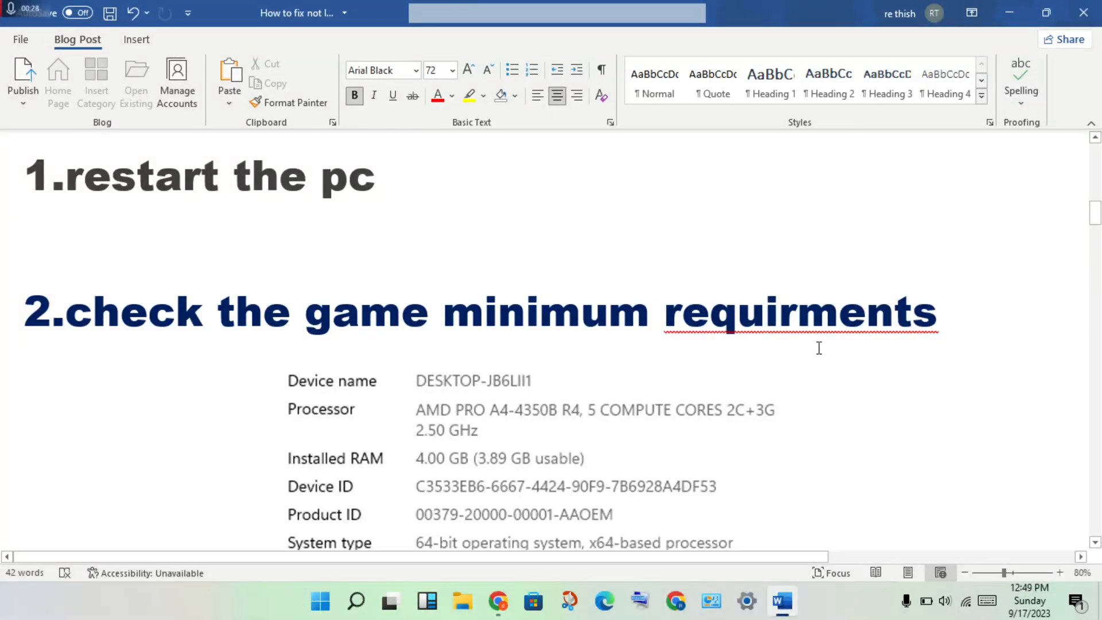
mouse_move(444, 408)
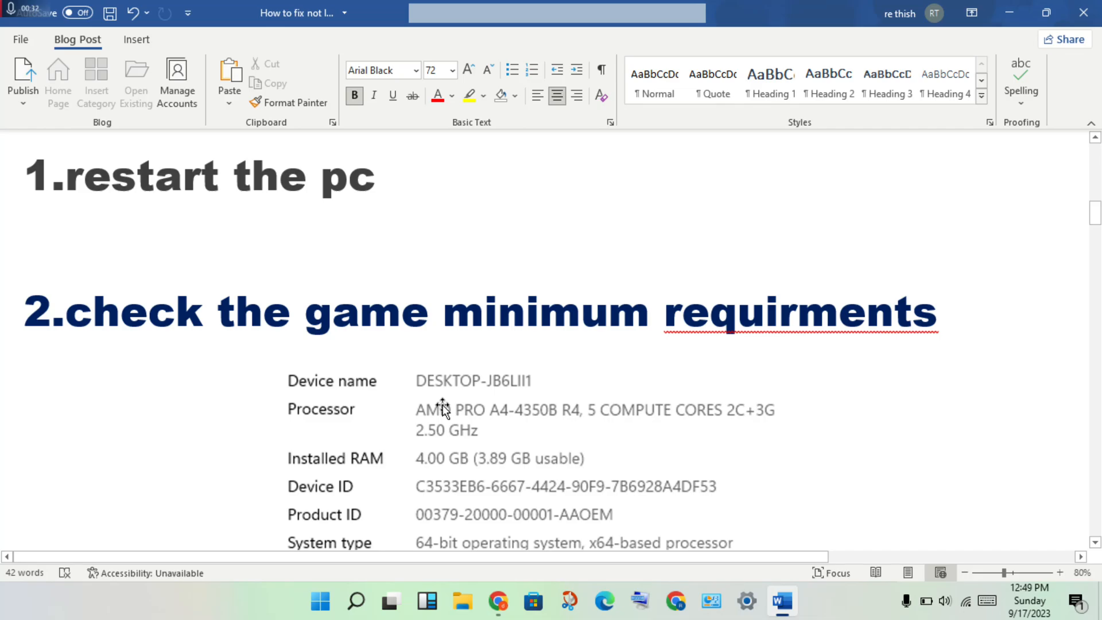
mouse_move(804, 411)
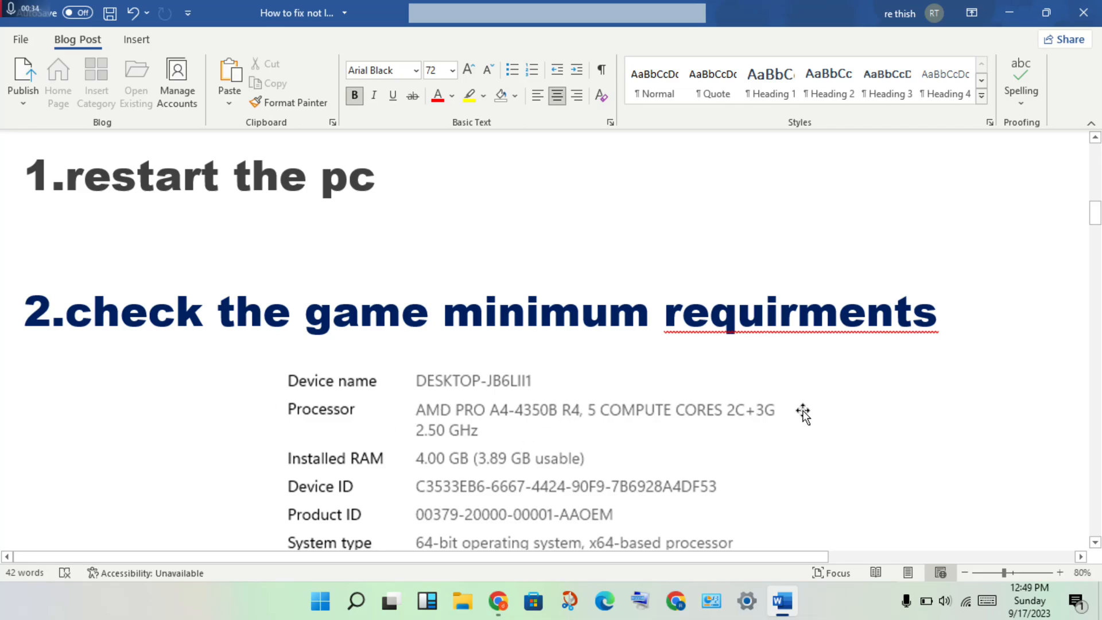
mouse_move(924, 324)
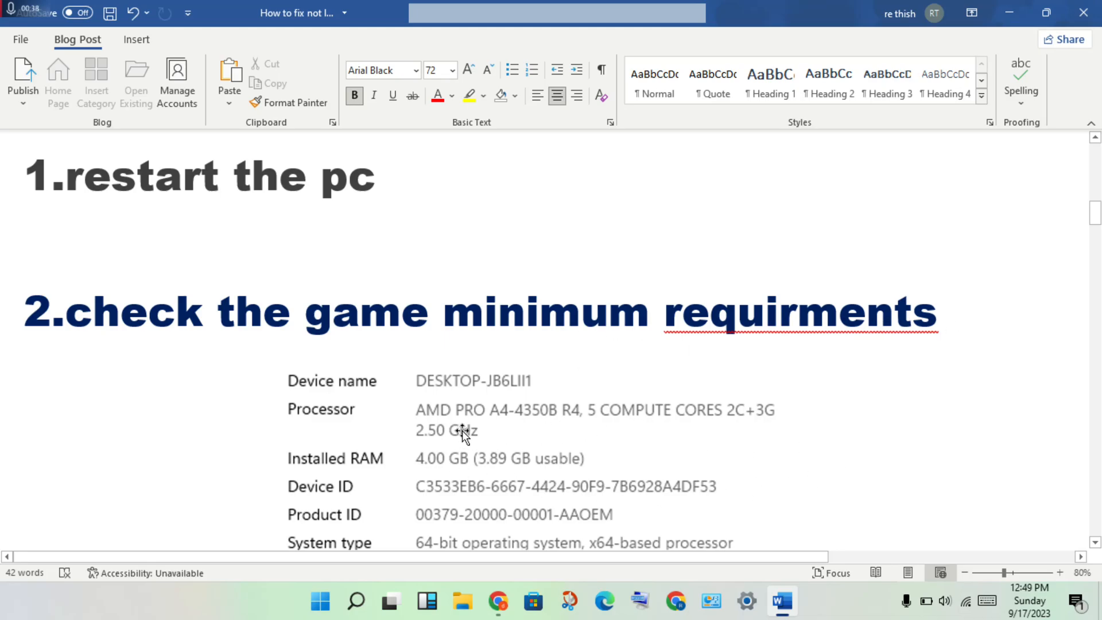
mouse_move(488, 448)
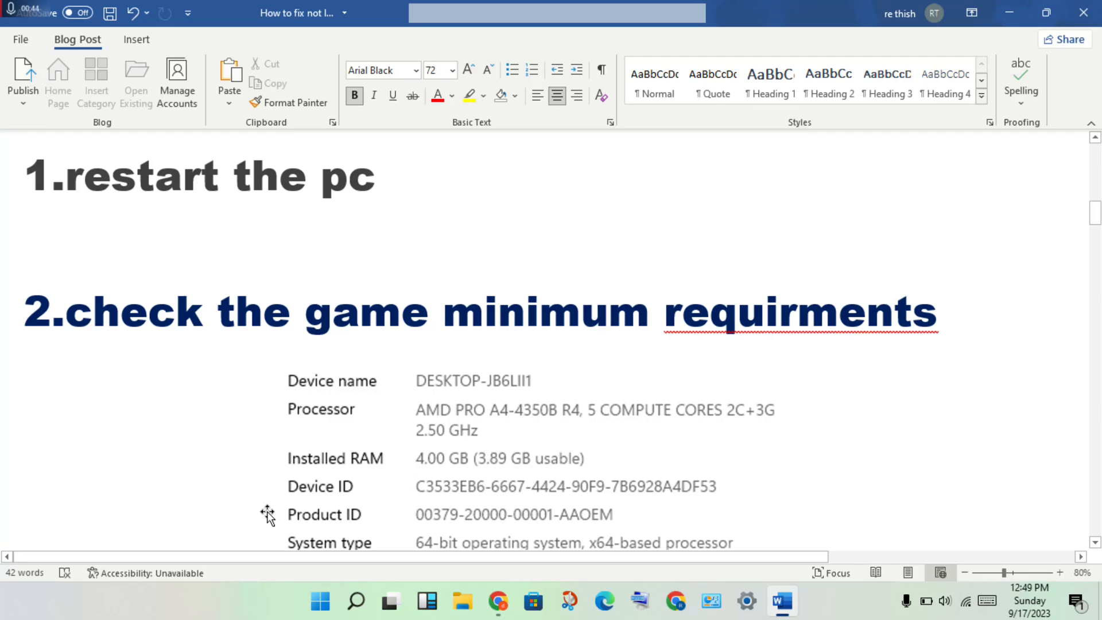
mouse_move(646, 470)
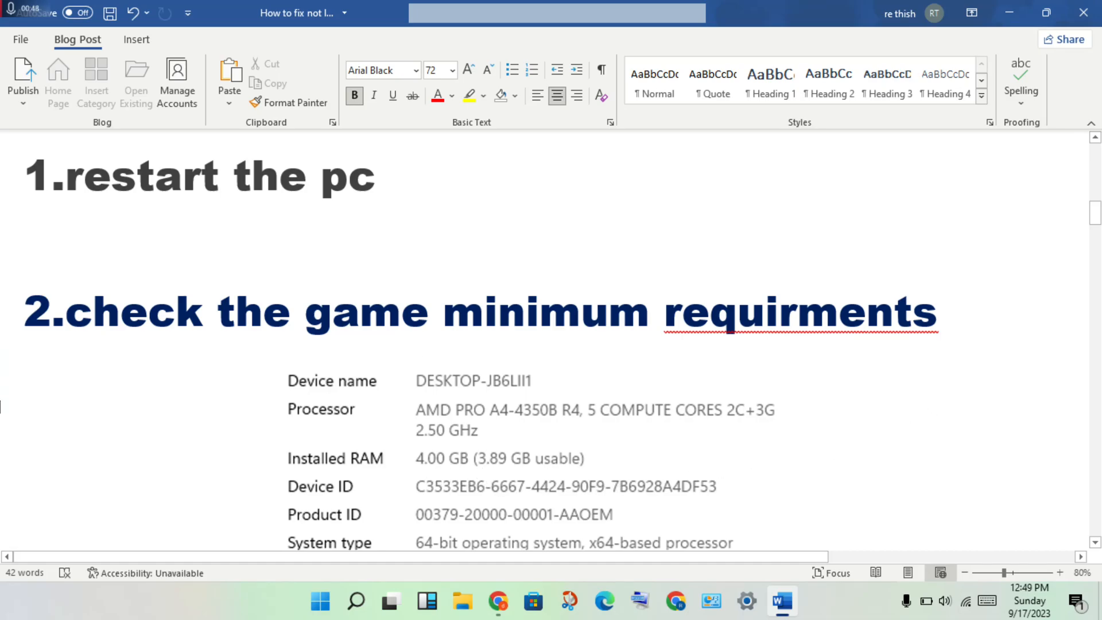
mouse_move(779, 437)
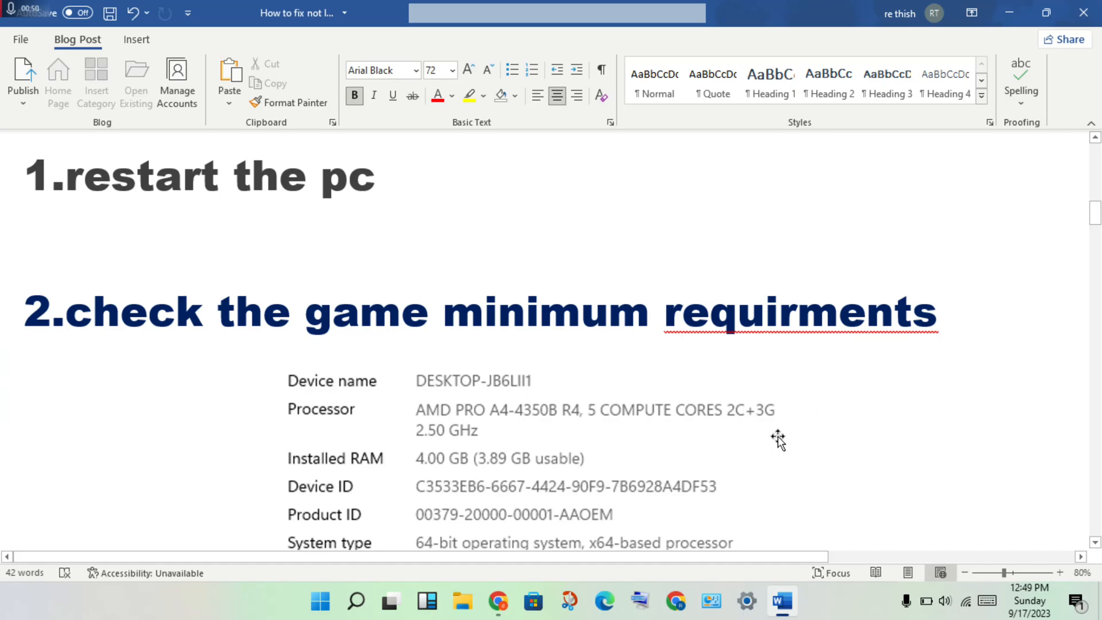
scroll("down", 3)
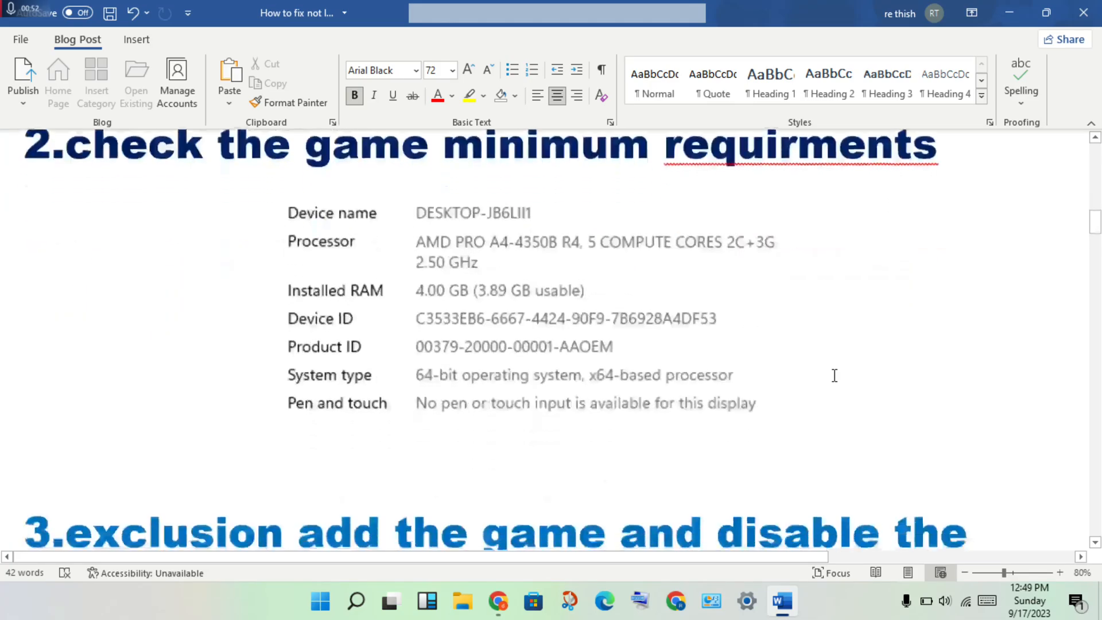
Step: Scroll through fix 3's Windows Security screenshots to the Defender Exclusions page with Add an exclusion outlined
scroll("down", 3)
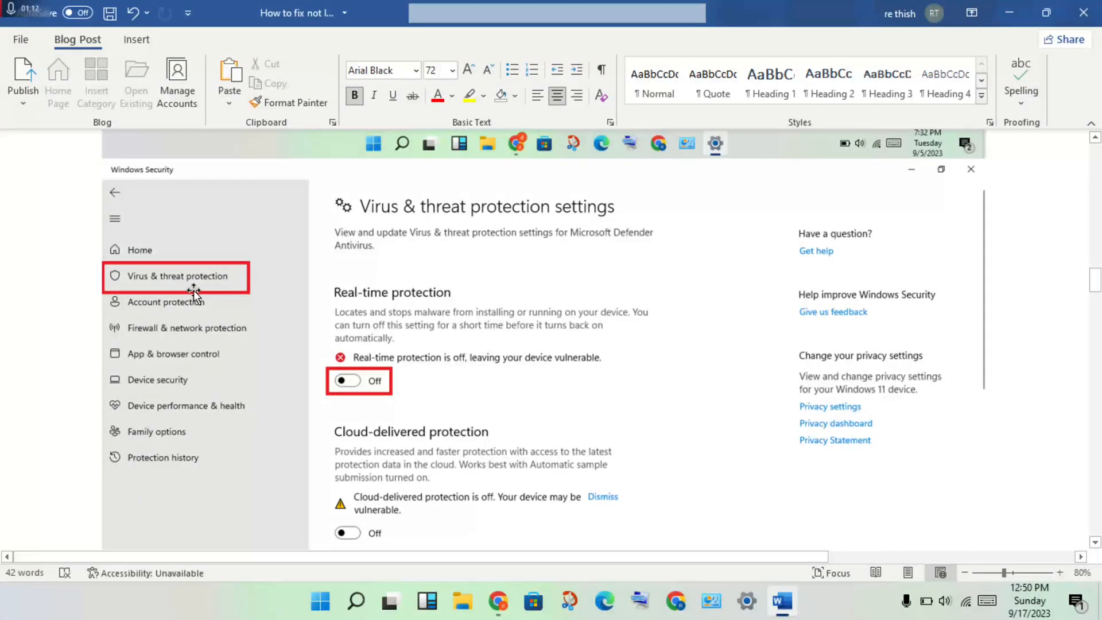
mouse_move(678, 212)
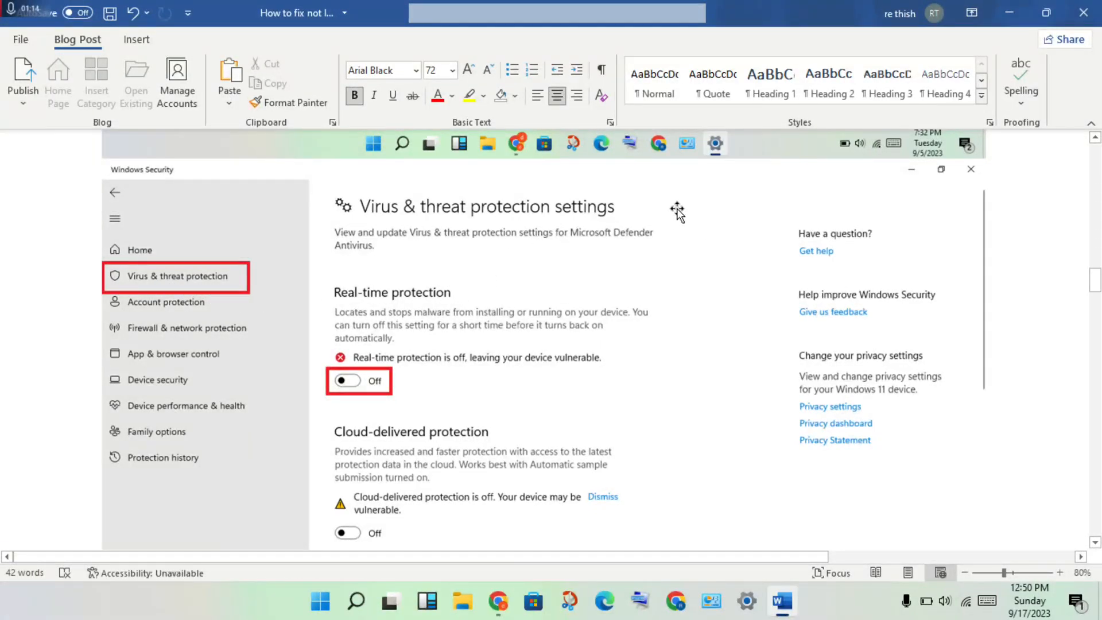
mouse_move(302, 408)
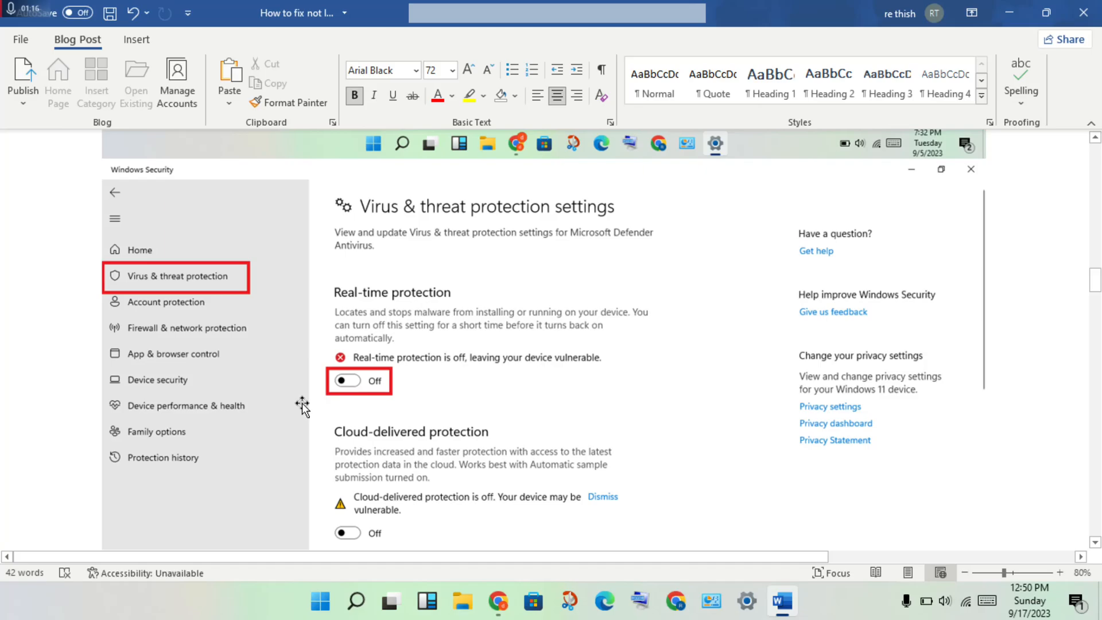
scroll("down", 3)
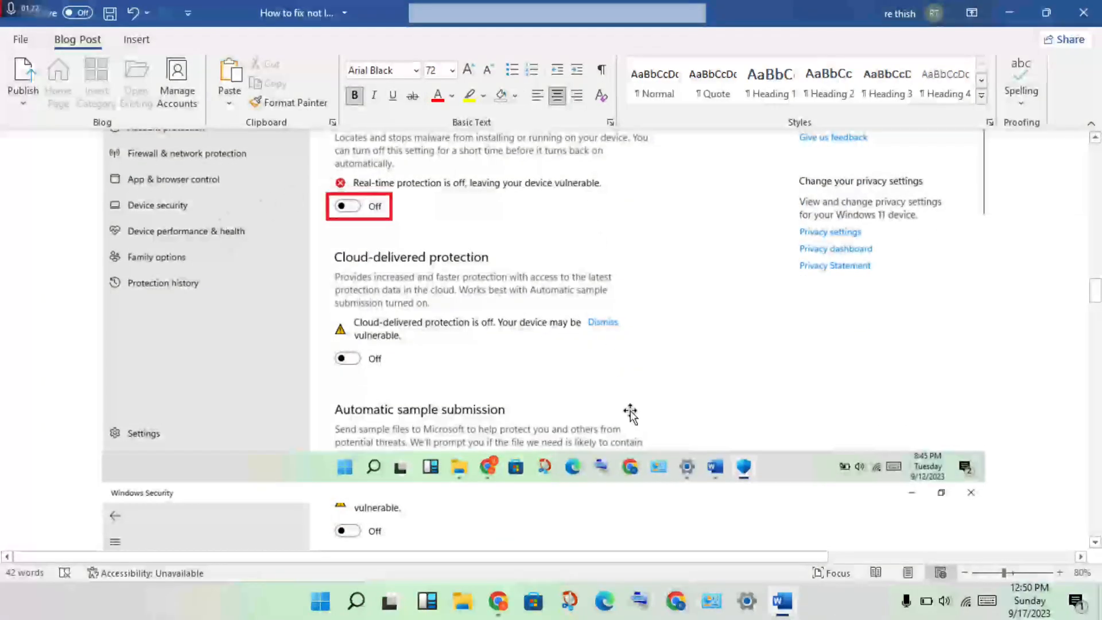
scroll("down", 3)
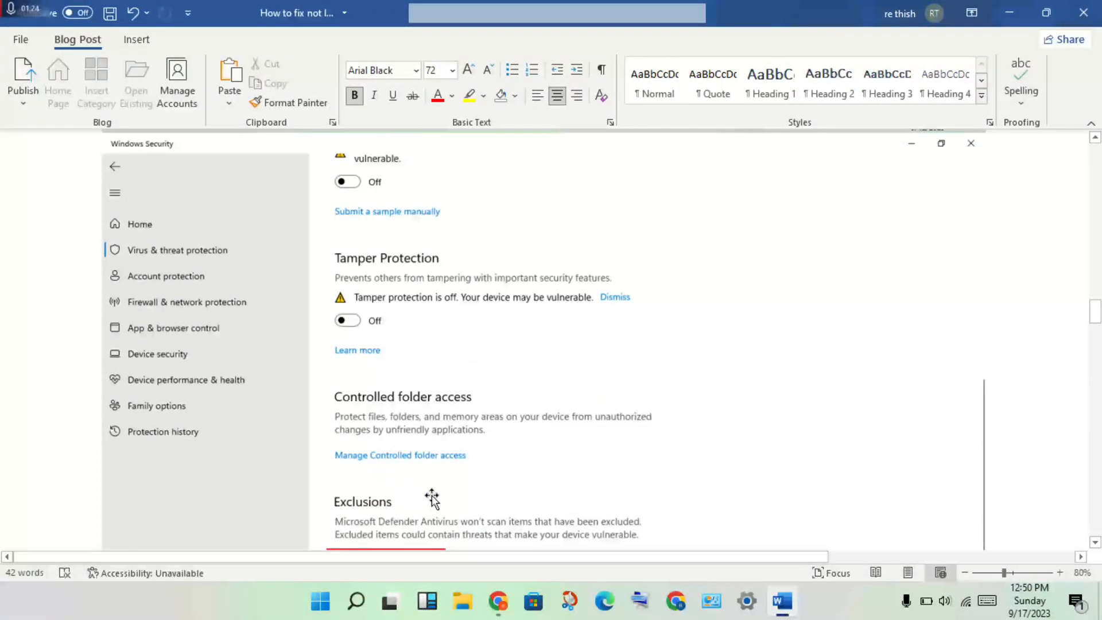
scroll("down", 3)
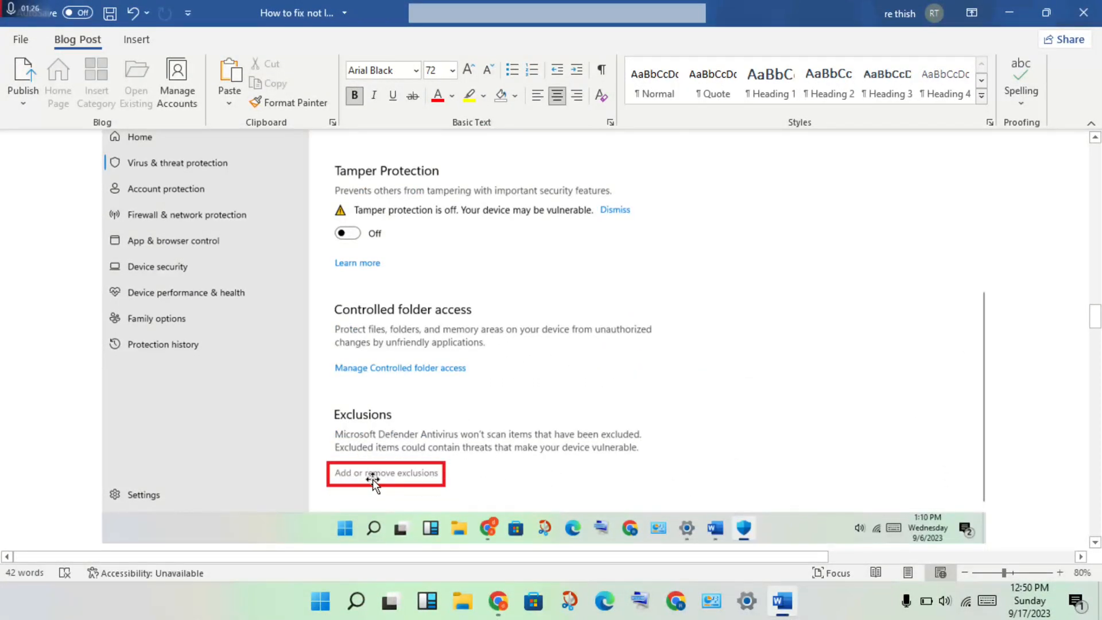
mouse_move(475, 492)
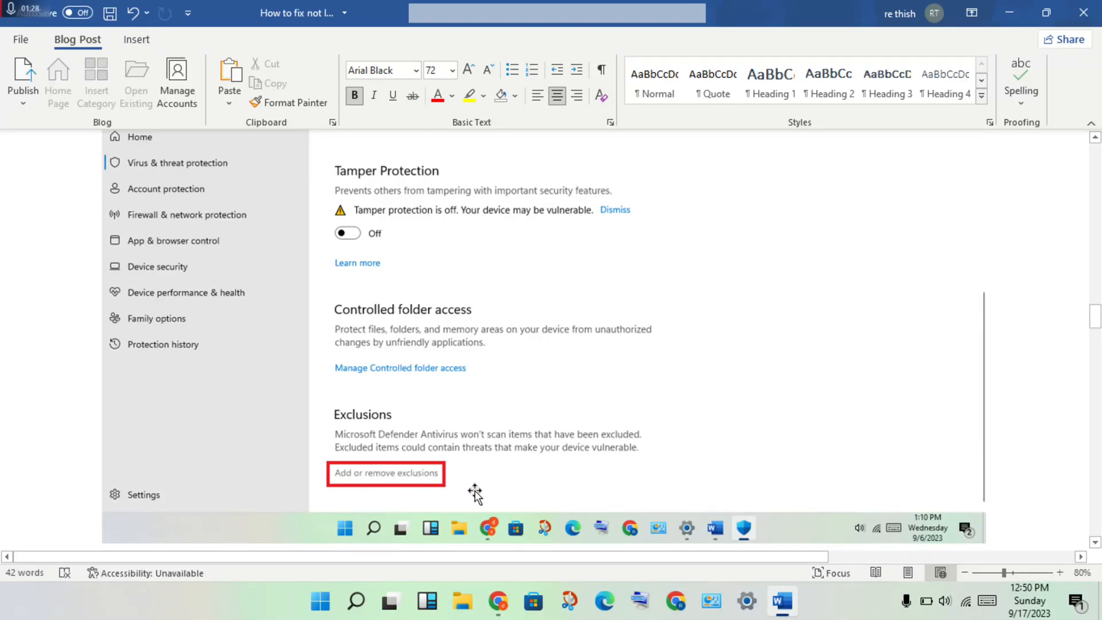
left_click(386, 472)
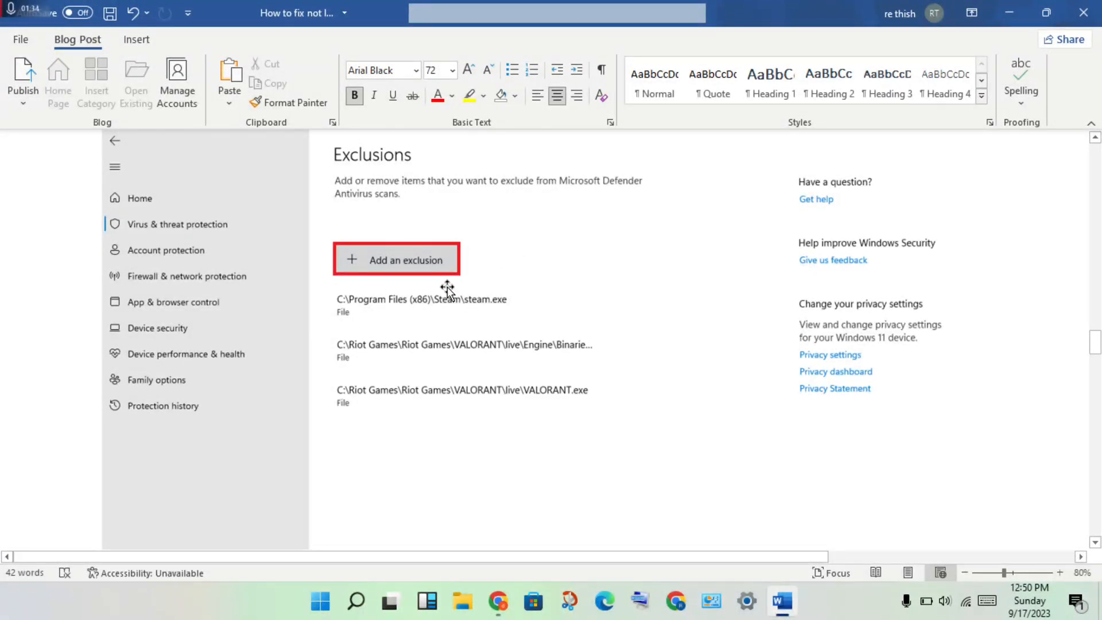
mouse_move(431, 261)
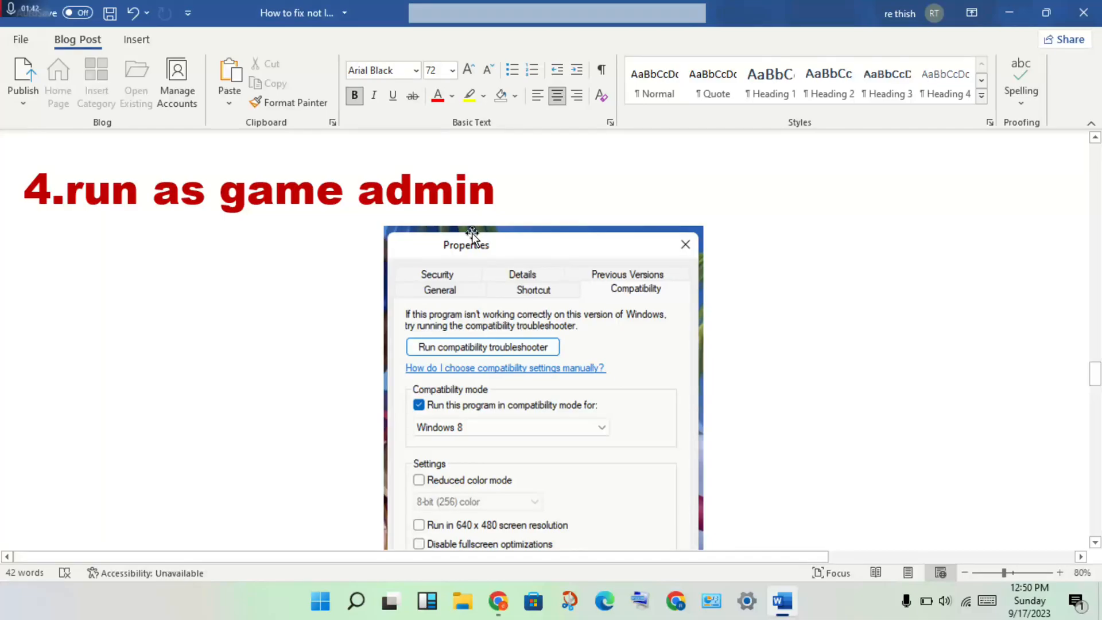
mouse_move(512, 307)
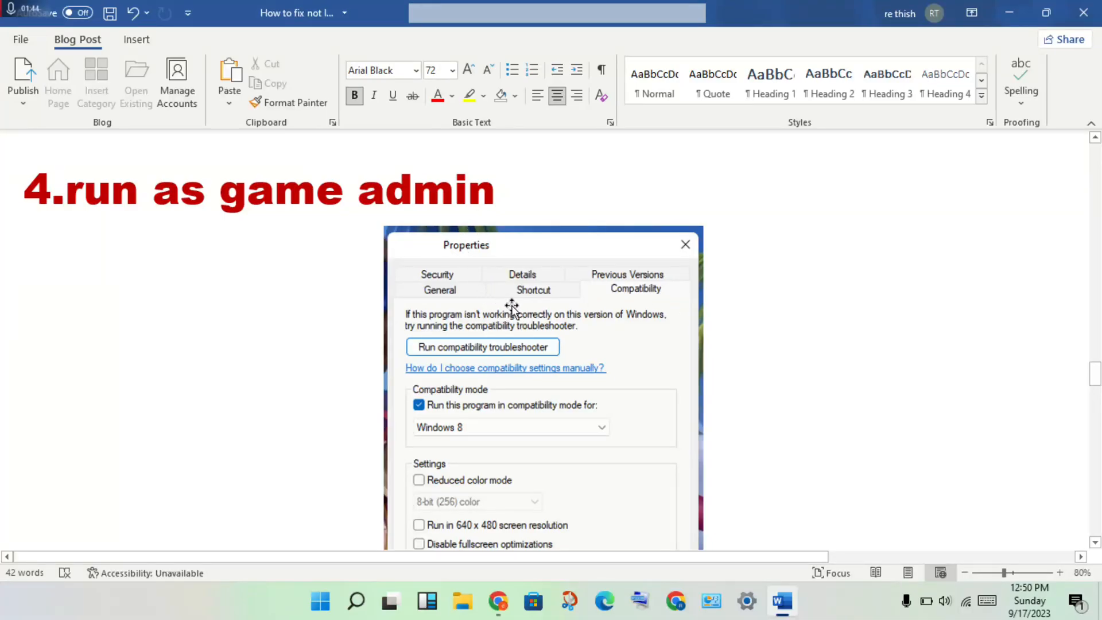
mouse_move(520, 295)
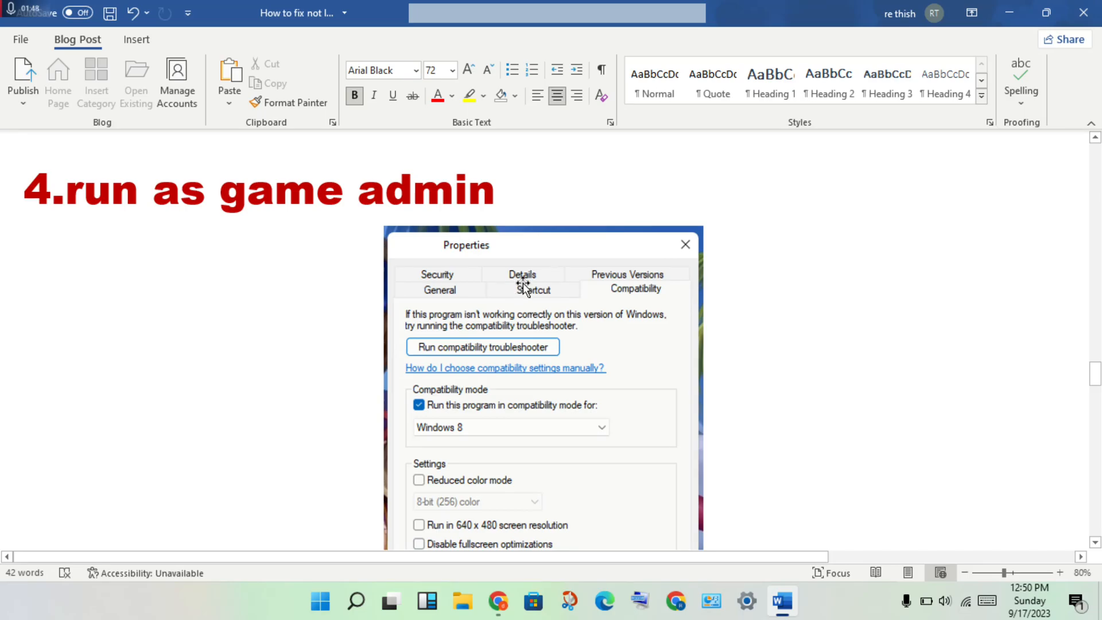
mouse_move(623, 296)
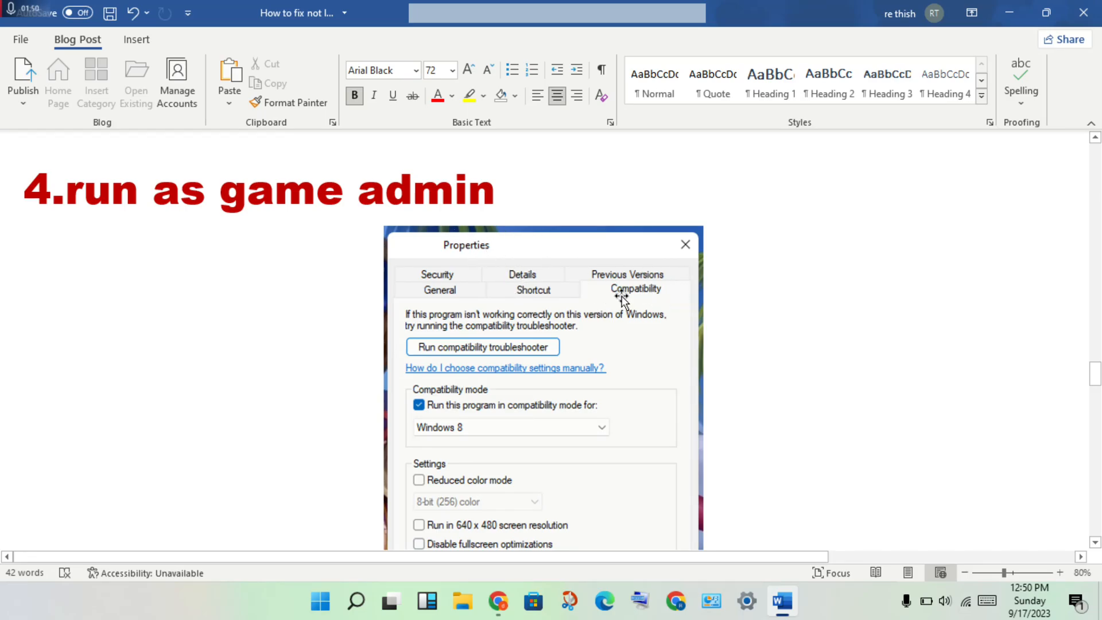
Step: Scroll through fix 4, run as game admin, to its Compatibility tab administrator-checkbox screenshot
scroll("down", 3)
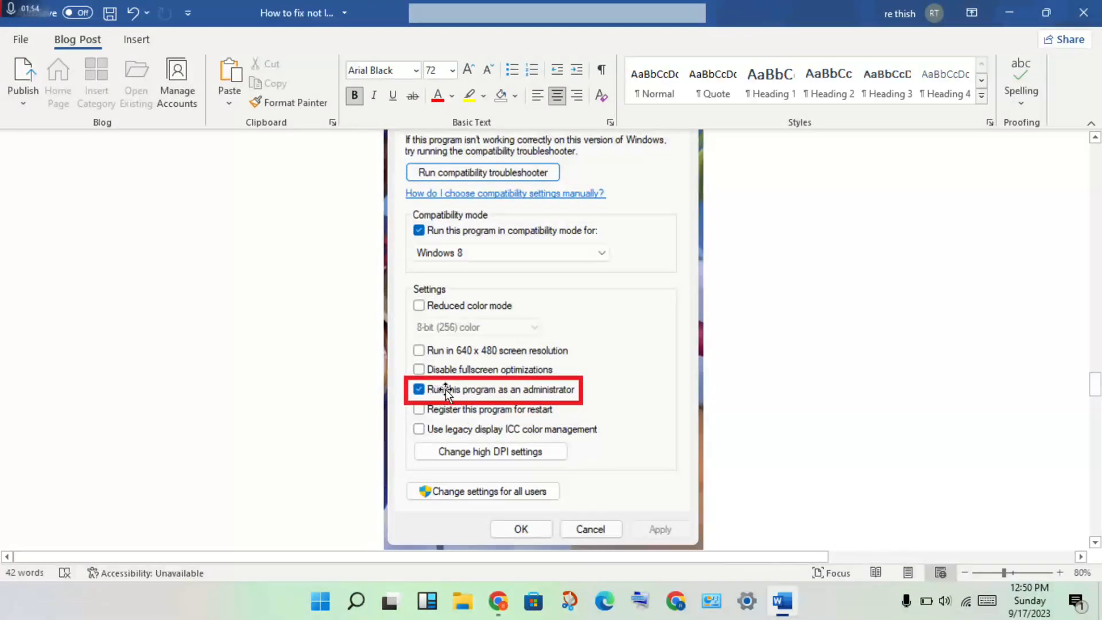
mouse_move(571, 437)
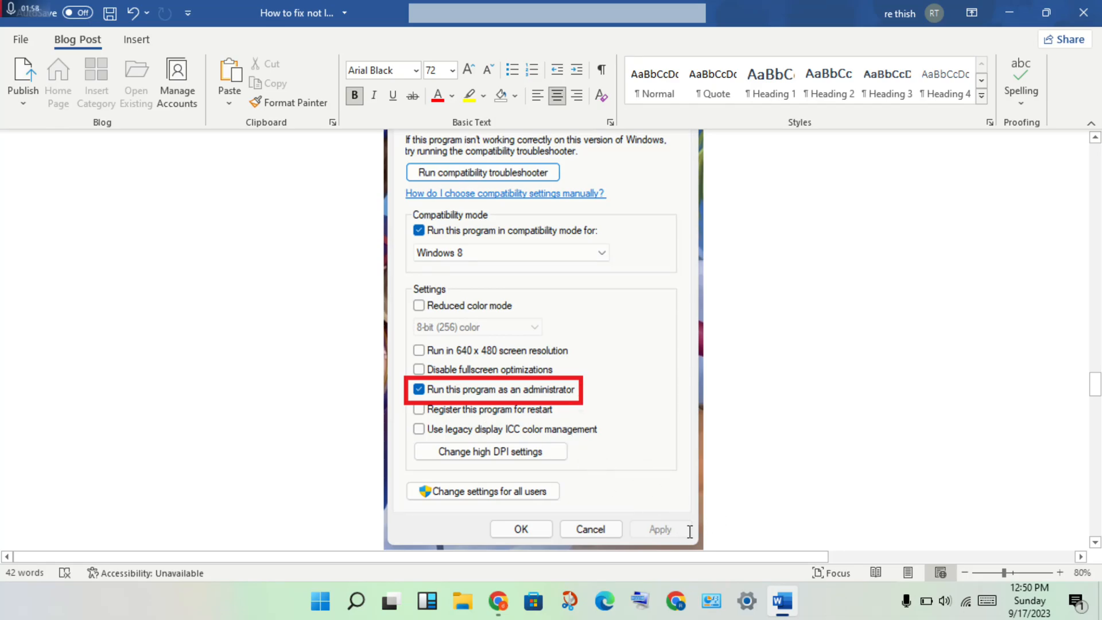
scroll("down", 3)
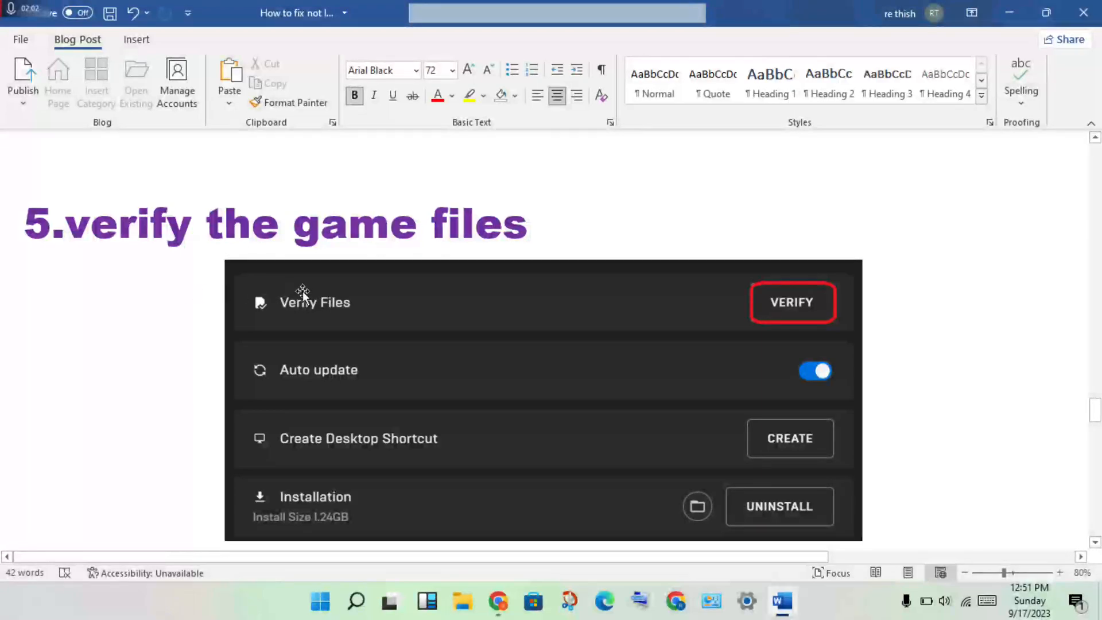
mouse_move(394, 282)
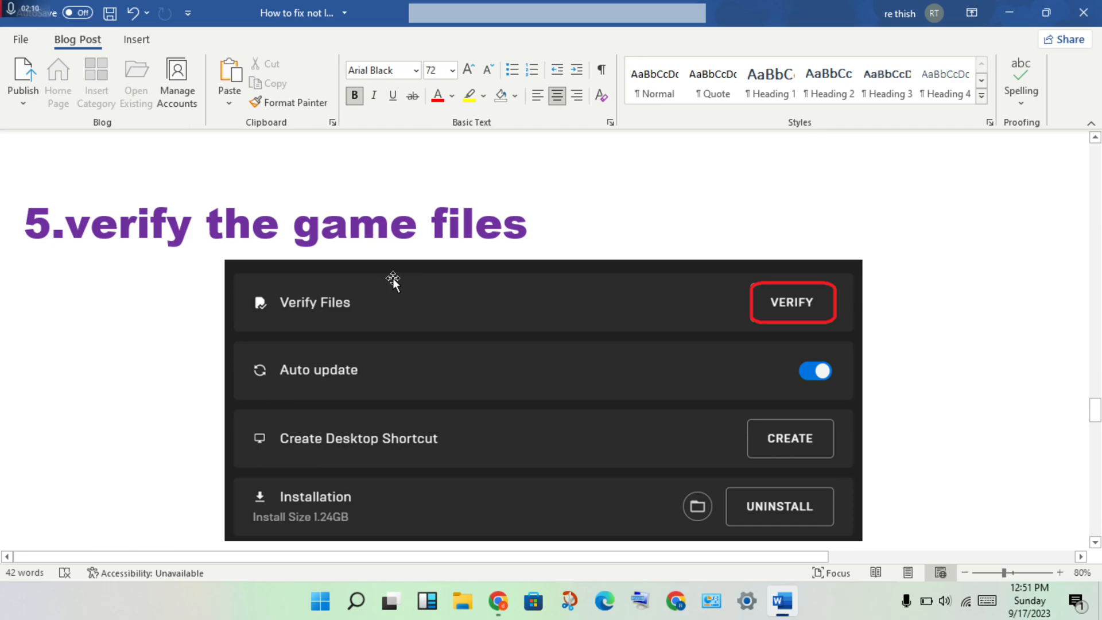
mouse_move(713, 309)
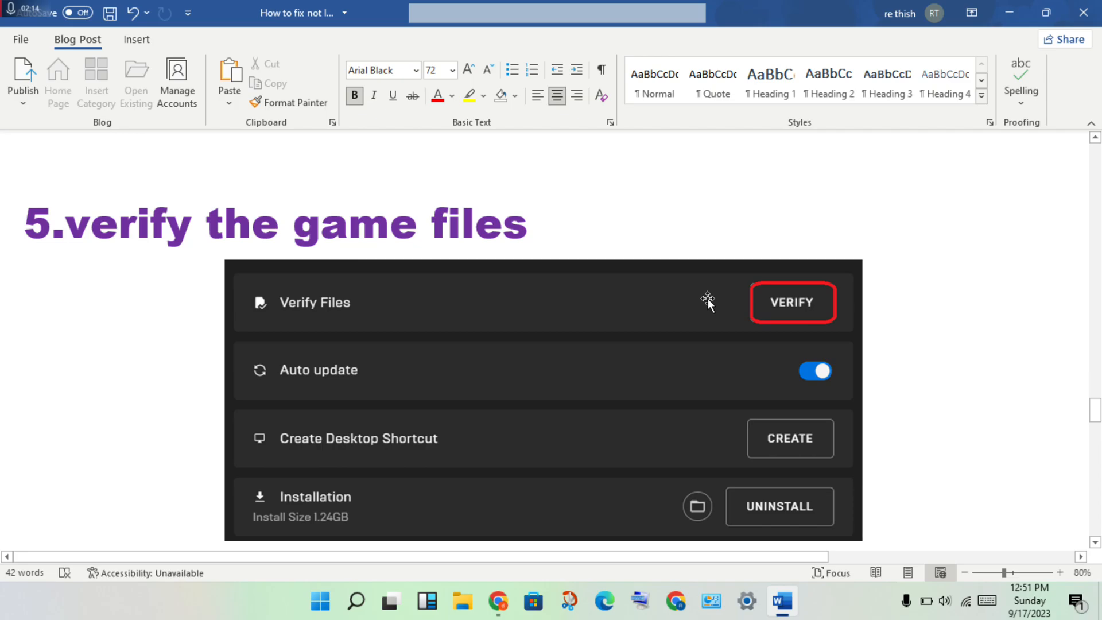
Step: Scroll past fix 6's Device Manager driver-update screenshots to the fix 7 reinstall heading
scroll("down", 3)
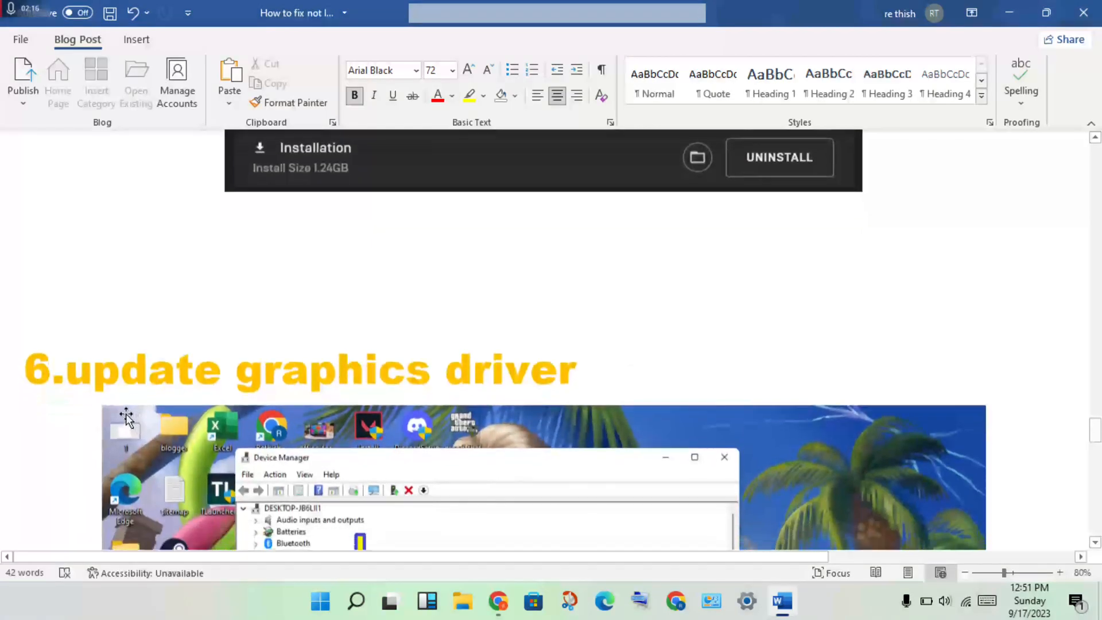
scroll("down", 3)
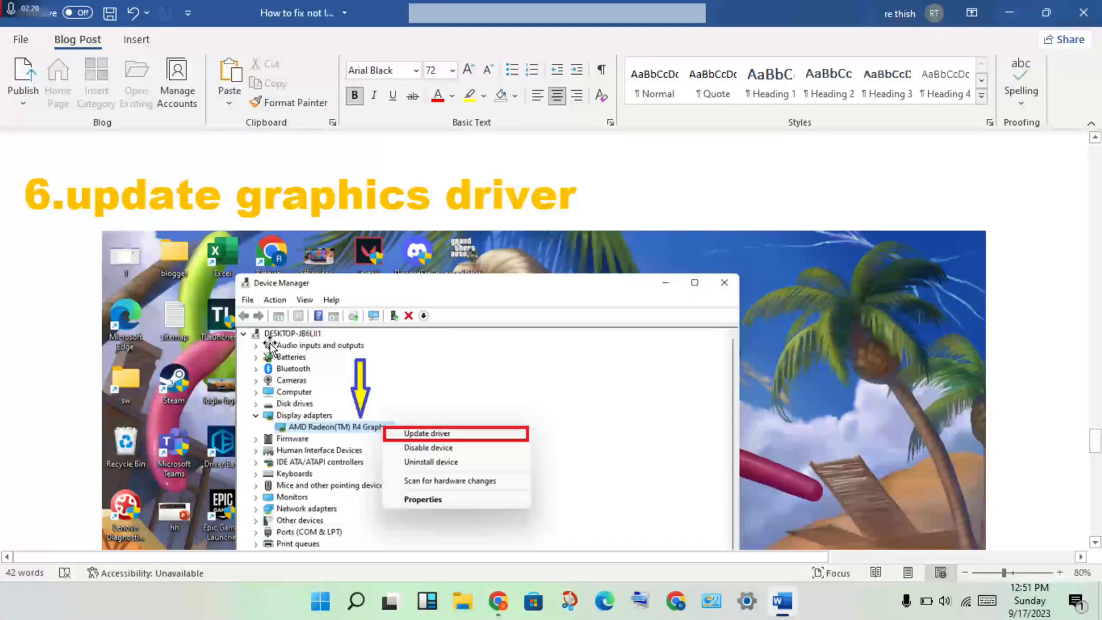
mouse_move(377, 428)
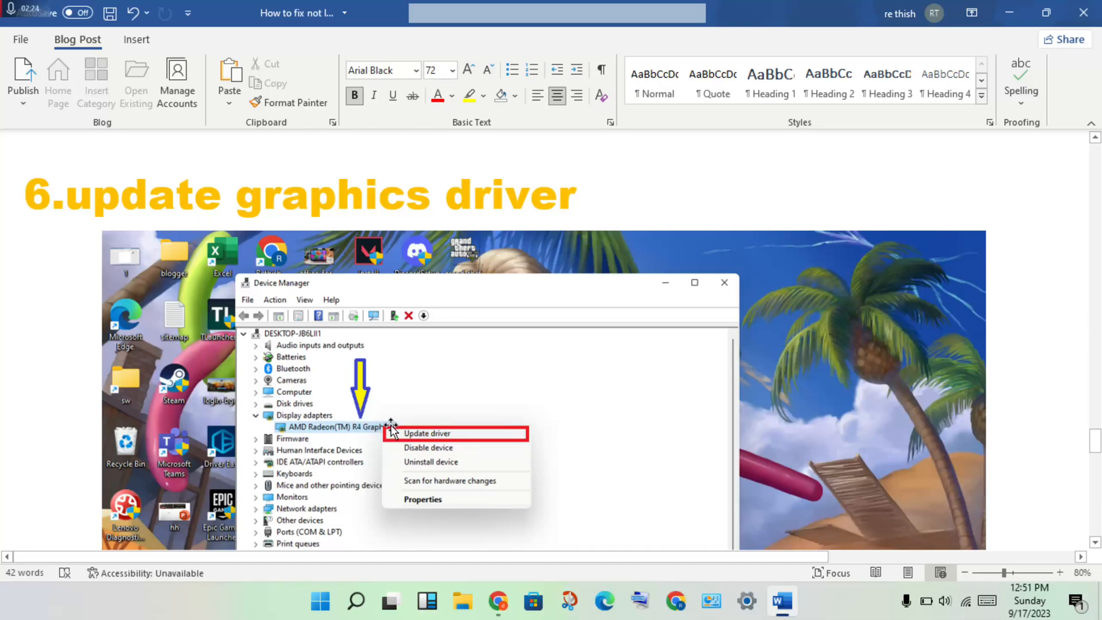
mouse_move(443, 433)
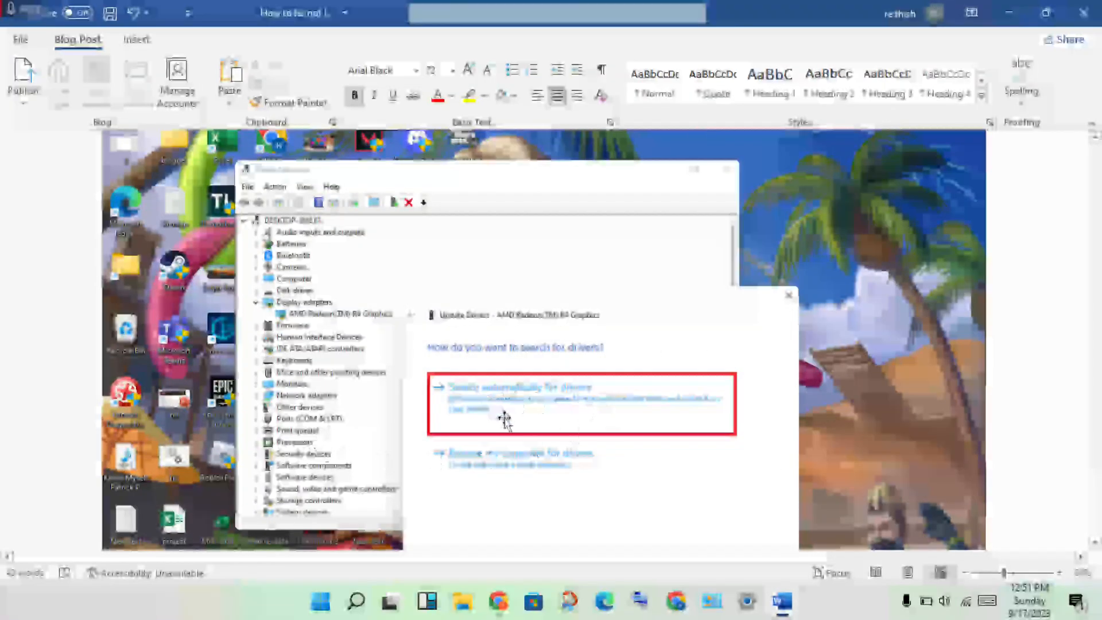
scroll("down", 3)
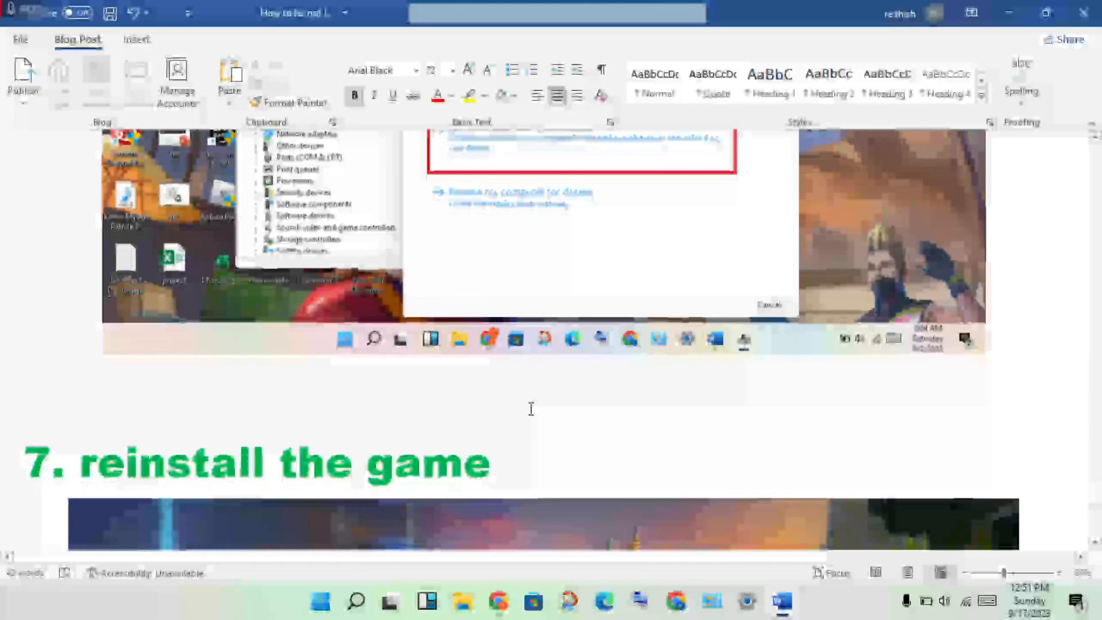
scroll("down", 3)
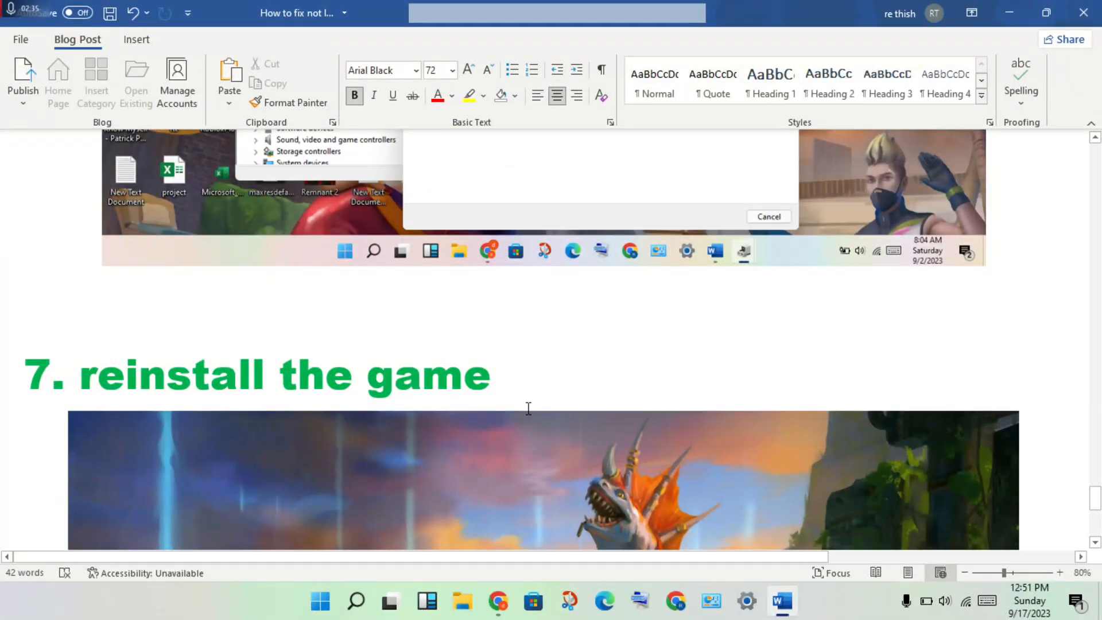
mouse_move(591, 354)
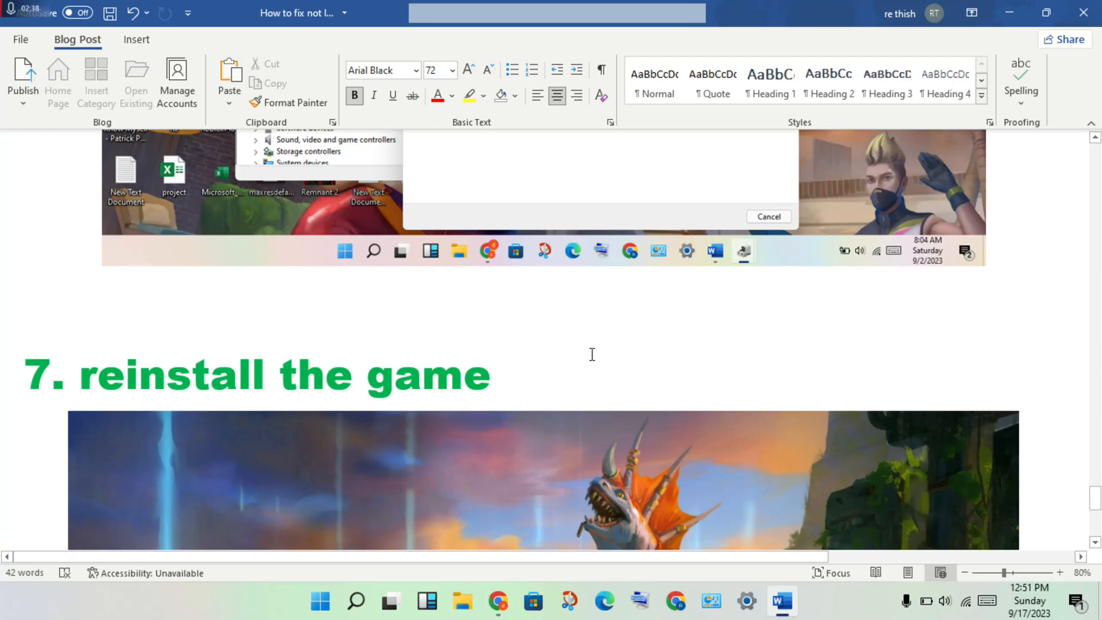